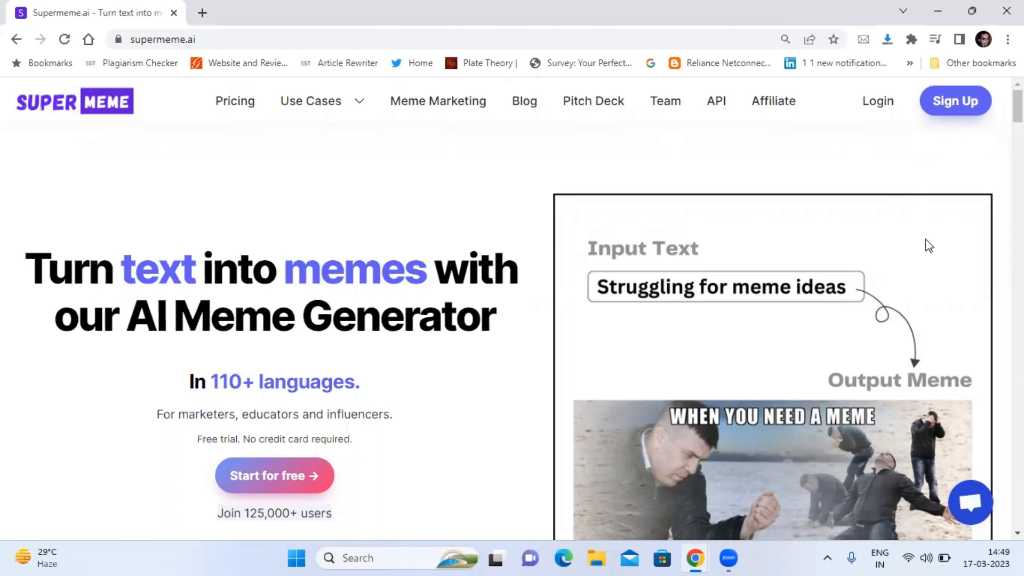
pyautogui.moveTo(899, 256)
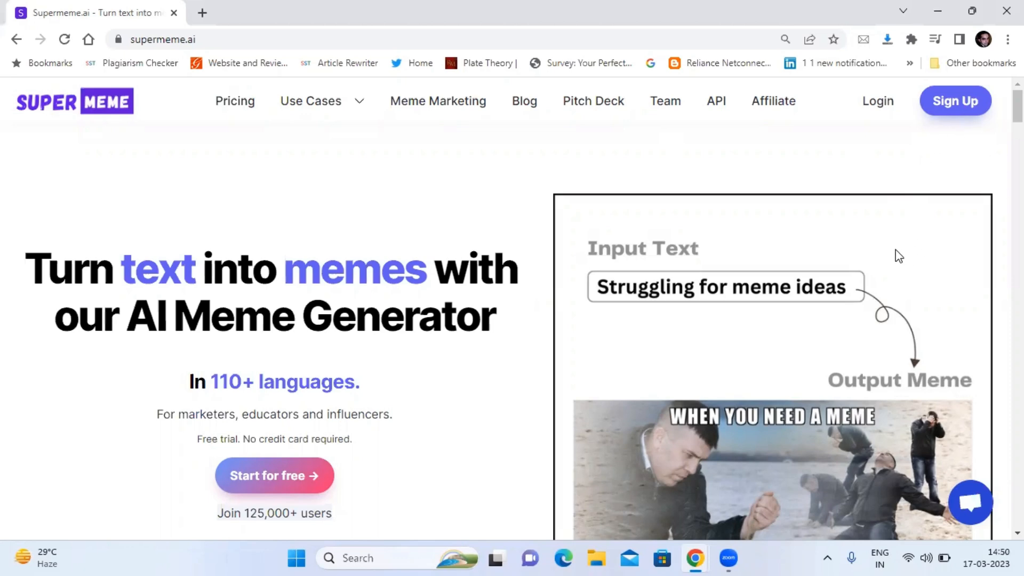
pyautogui.moveTo(186, 56)
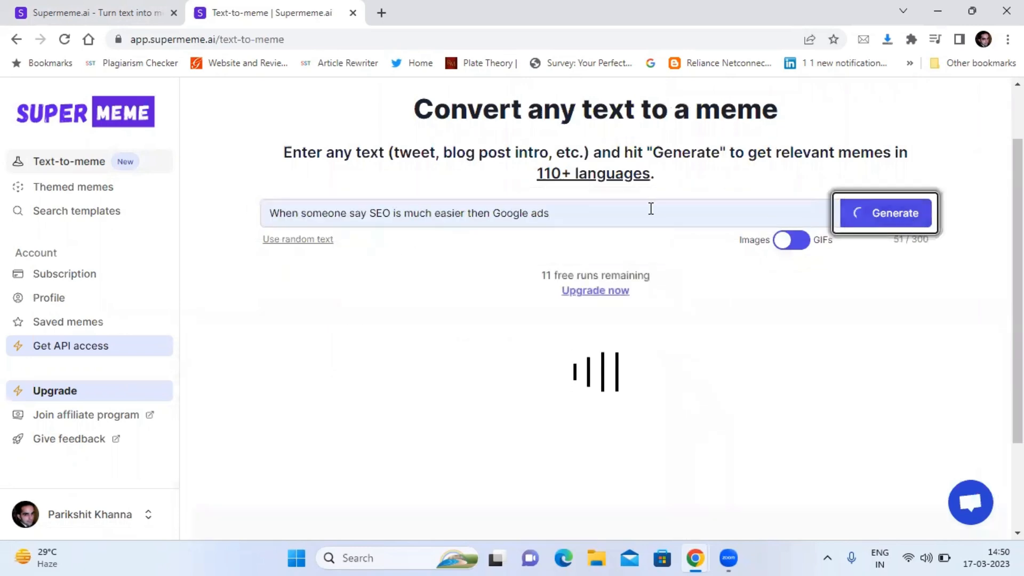
# - Scroll through the generated 'SEO is easy' / 'Google Ads are hard' meme results
pyautogui.scroll(-3)
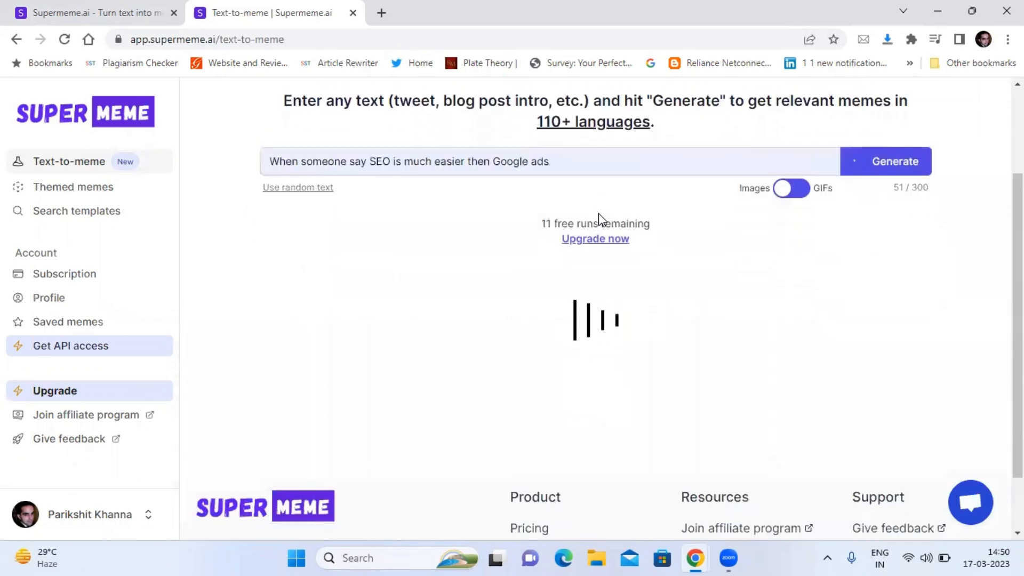
pyautogui.scroll(-3)
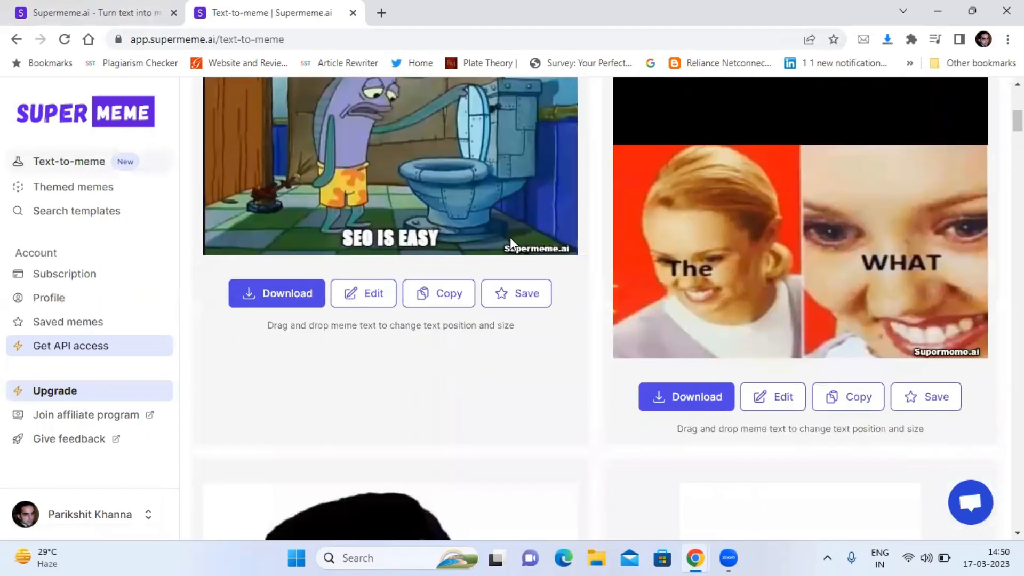
pyautogui.scroll(-3)
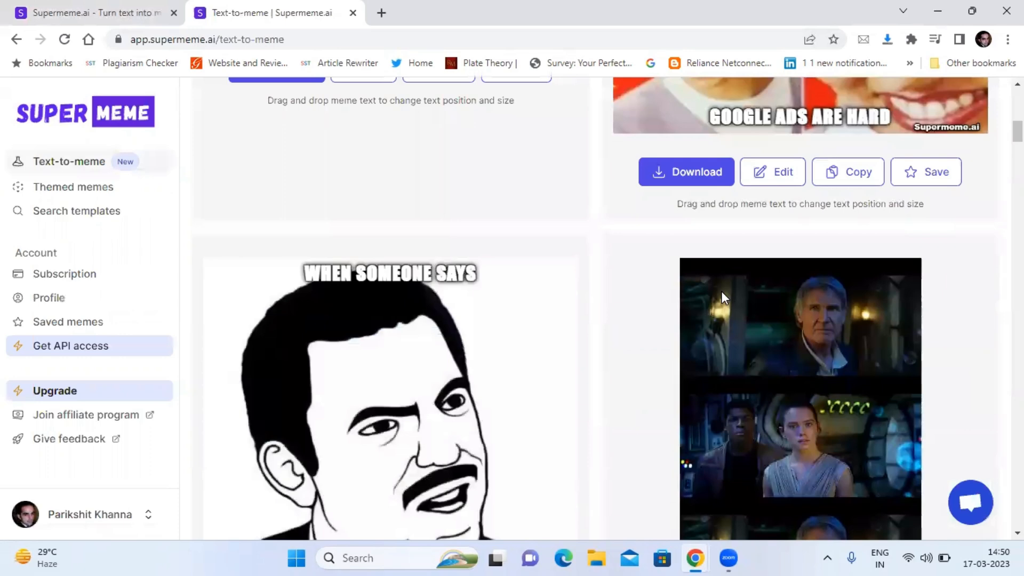
pyautogui.scroll(-3)
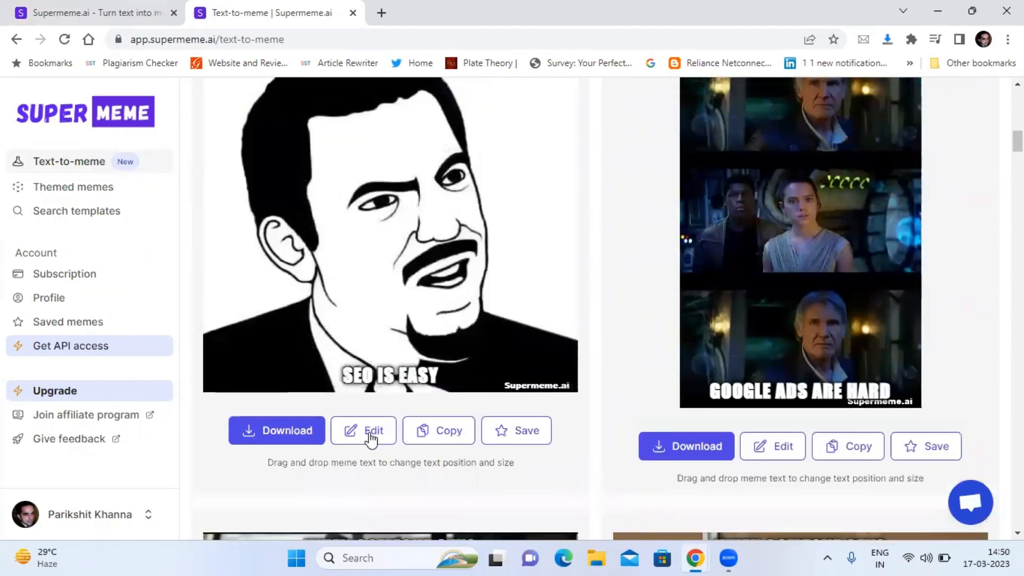
pyautogui.click(371, 431)
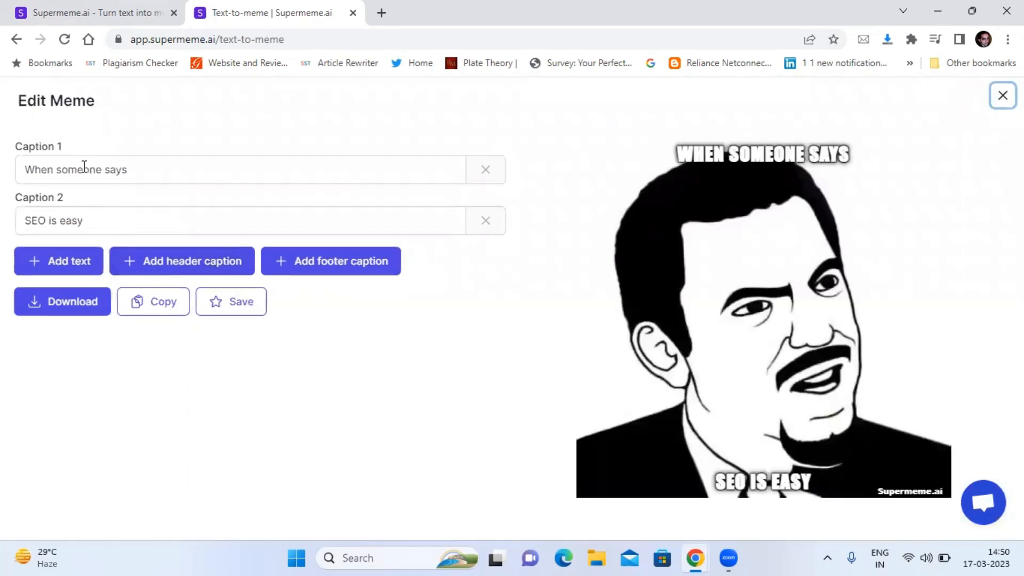
pyautogui.tripleClick(82, 169)
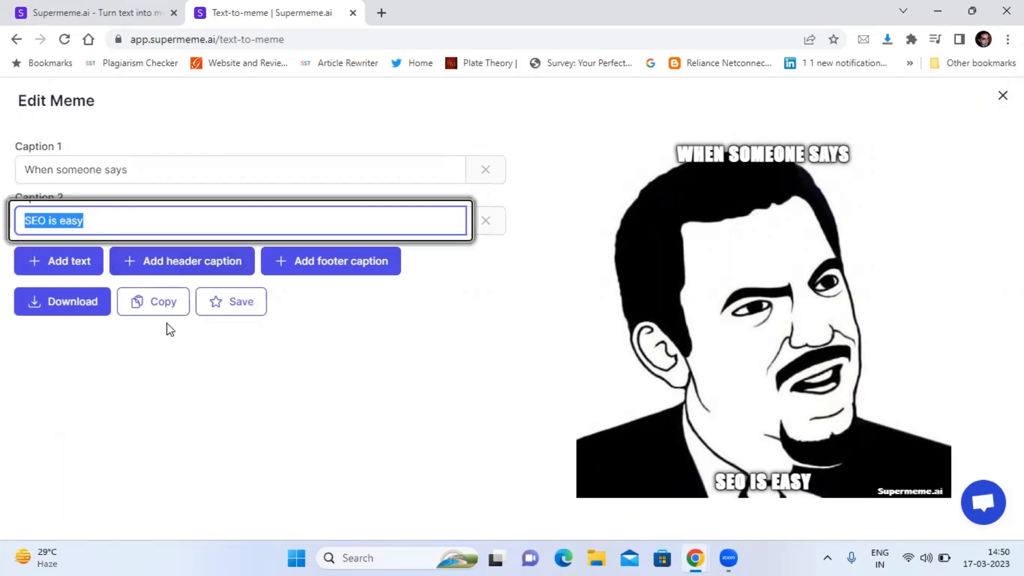
pyautogui.click(231, 302)
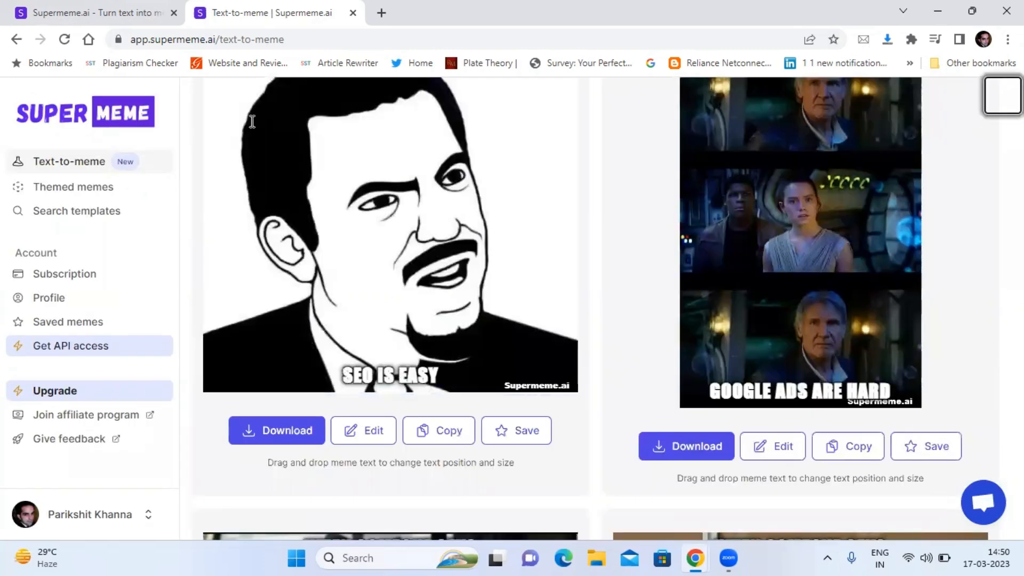
pyautogui.scroll(-3)
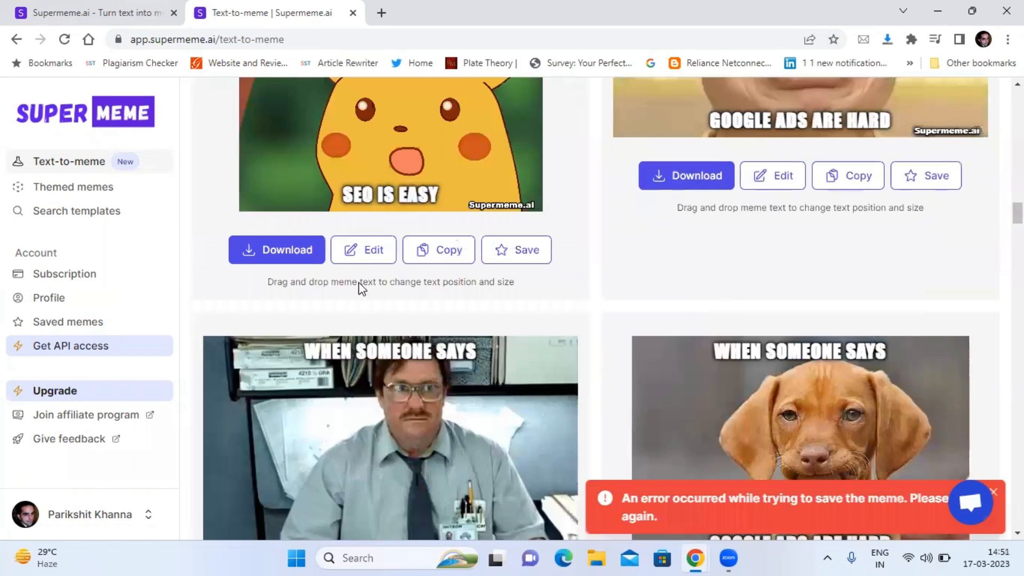
pyautogui.scroll(-3)
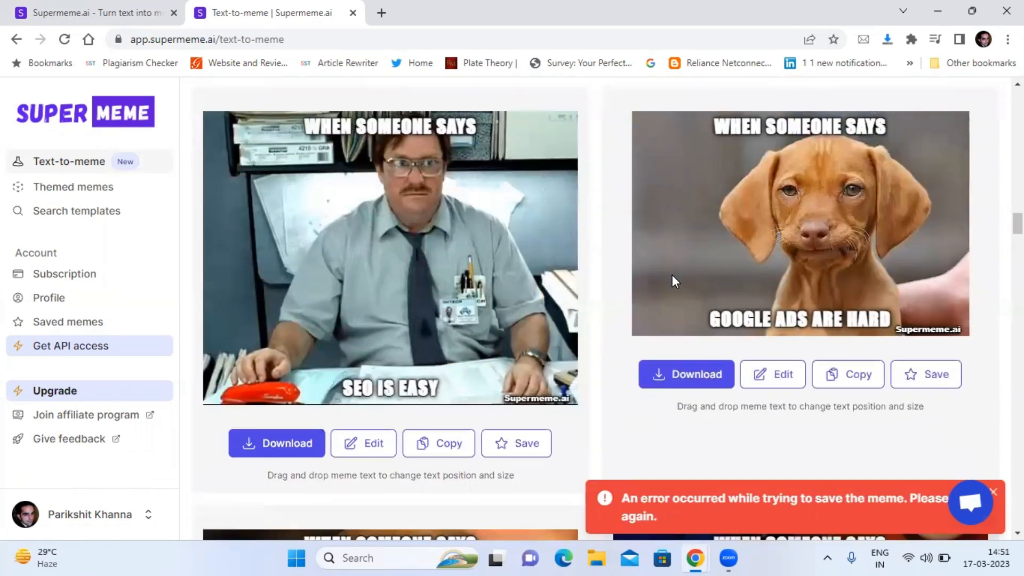
pyautogui.scroll(-3)
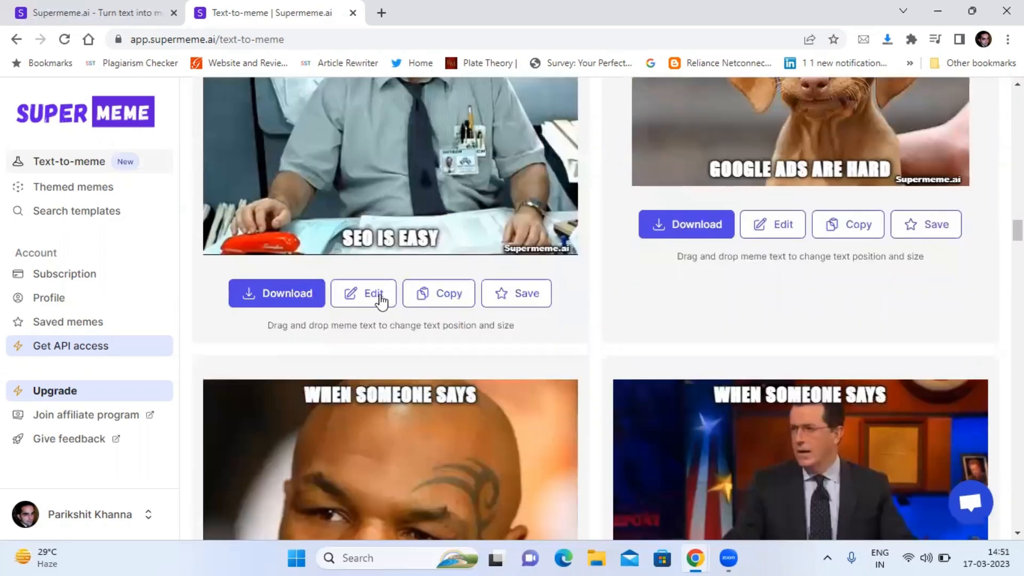
pyautogui.scroll(-3)
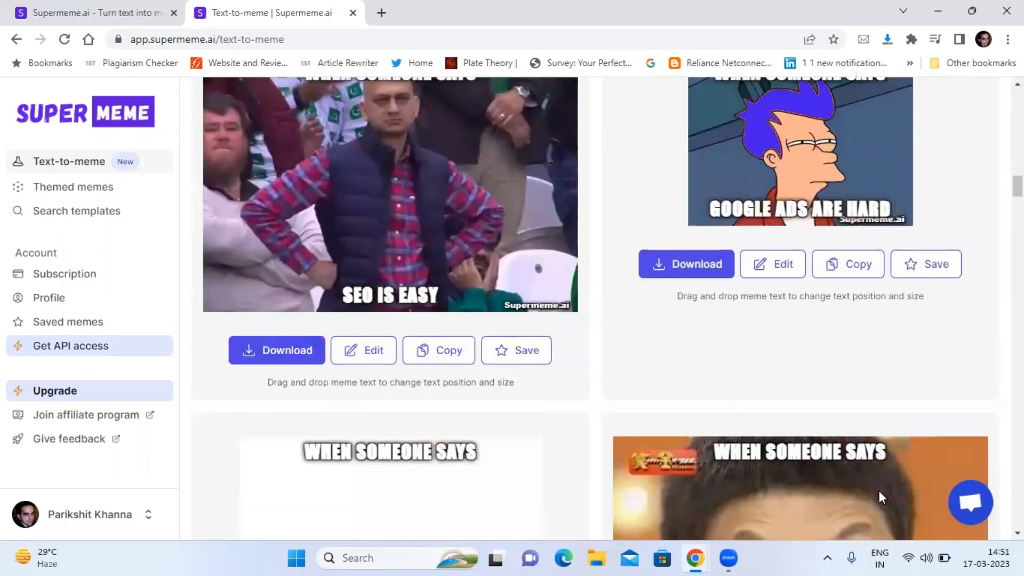